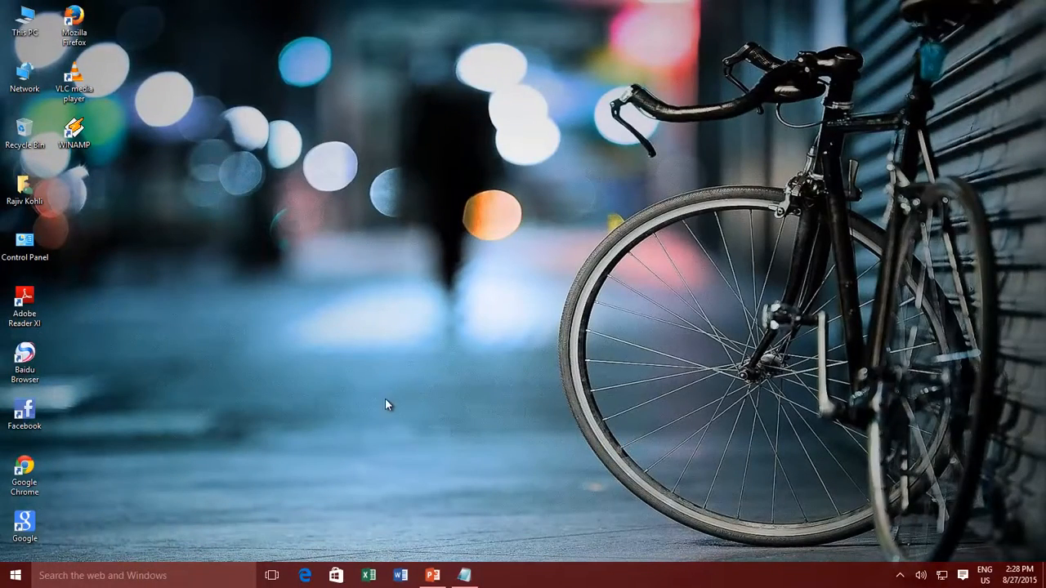
Launch Control Panel from the Start menu in category view
{"action": "left_click", "coordinate": [11, 572]}
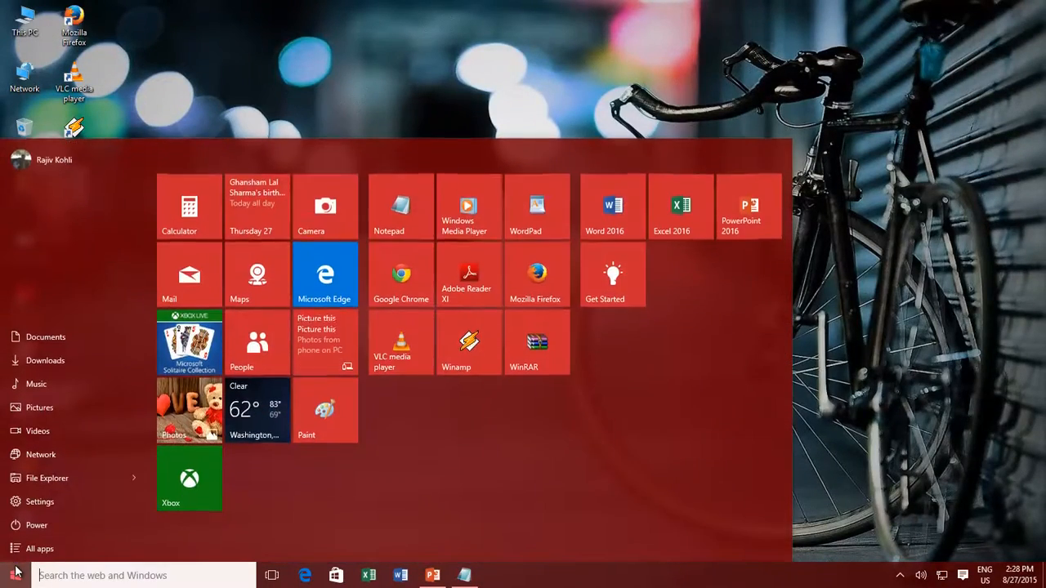
{"action": "left_click", "coordinate": [36, 527]}
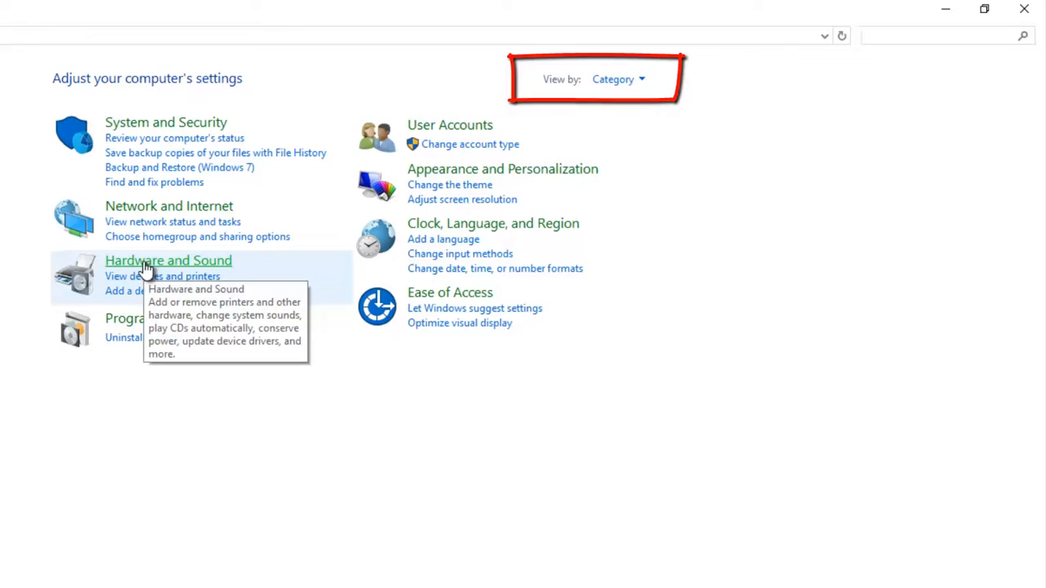
{"action": "left_click", "coordinate": [167, 260]}
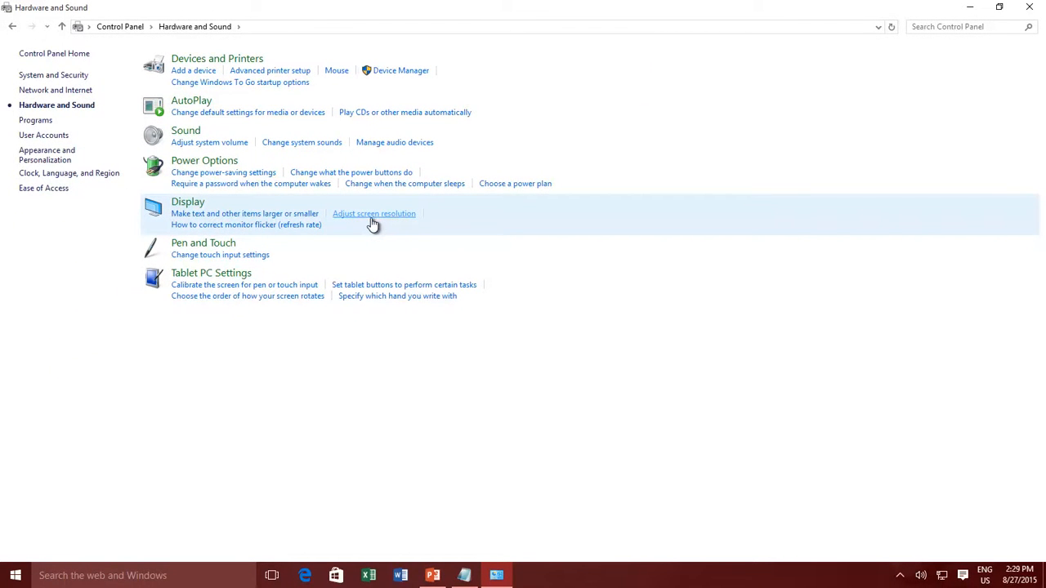
{"action": "left_click", "coordinate": [204, 160]}
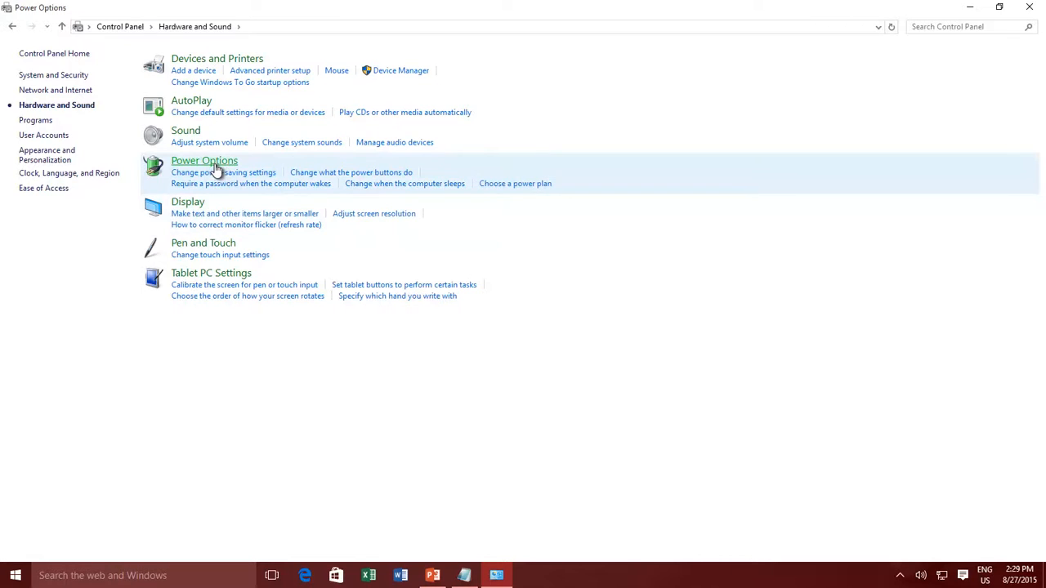
{"action": "left_click", "coordinate": [204, 160]}
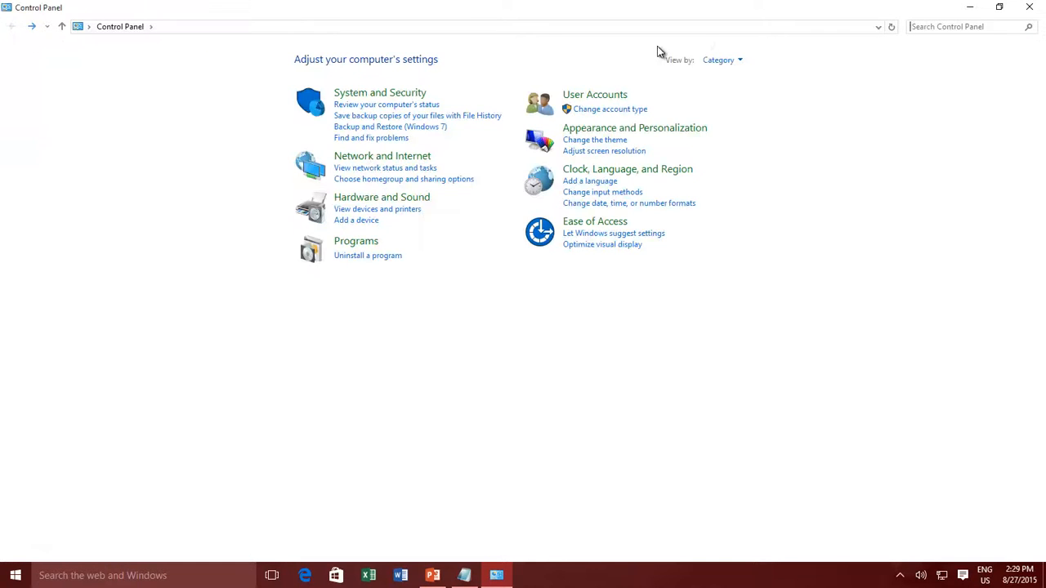
Review Power Options' power button shutdown settings showing only Sleep and Lock, then close
{"action": "left_click", "coordinate": [723, 59]}
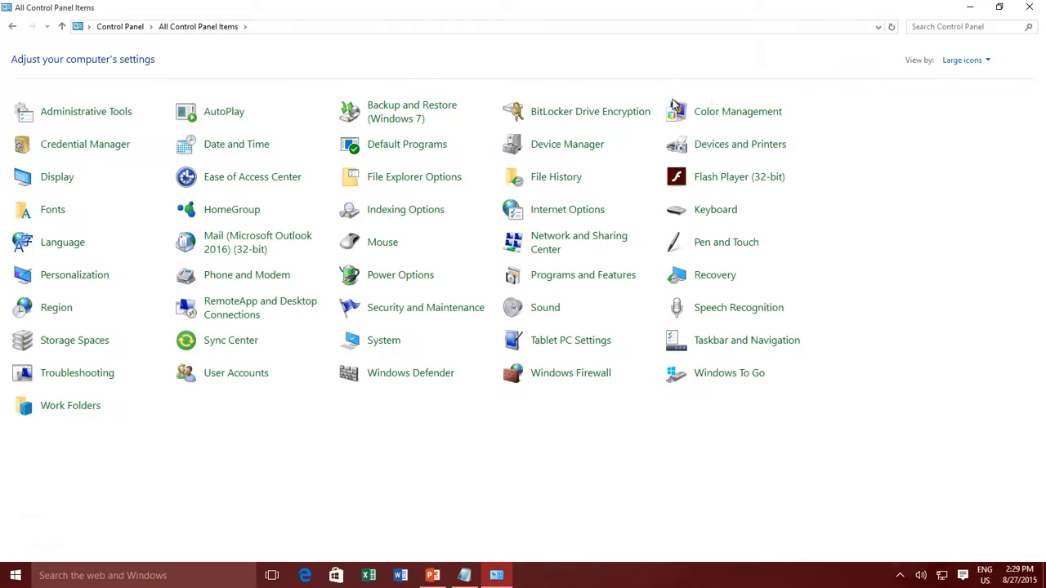
{"action": "left_click", "coordinate": [399, 274]}
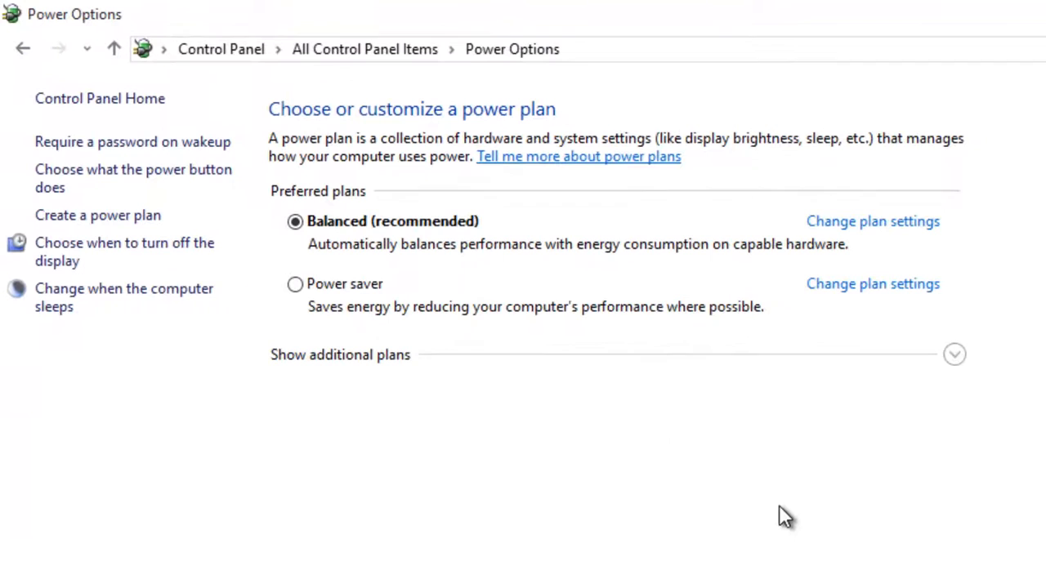
{"action": "mouse_move", "coordinate": [187, 211]}
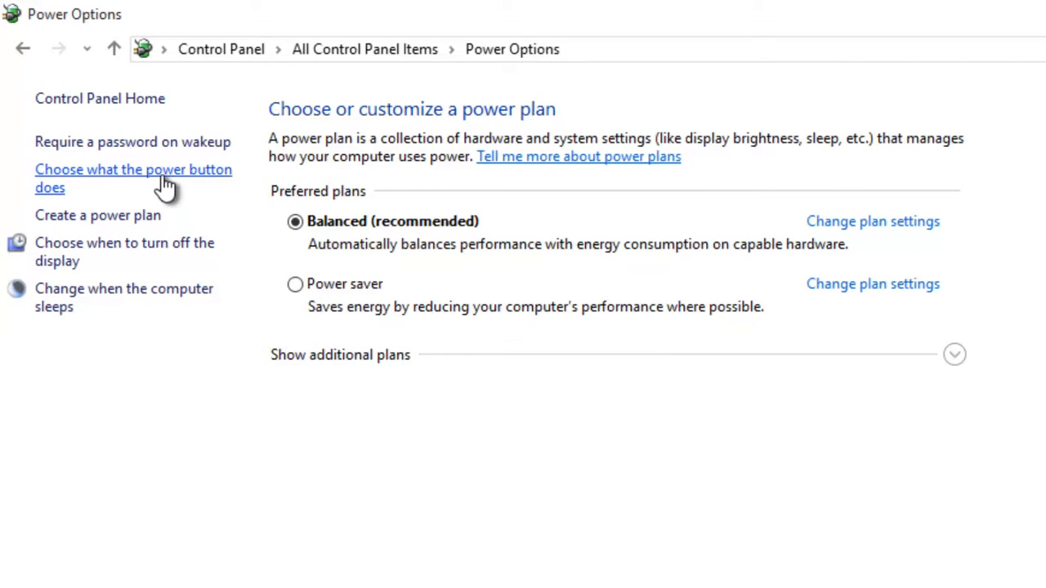
{"action": "left_click", "coordinate": [134, 168]}
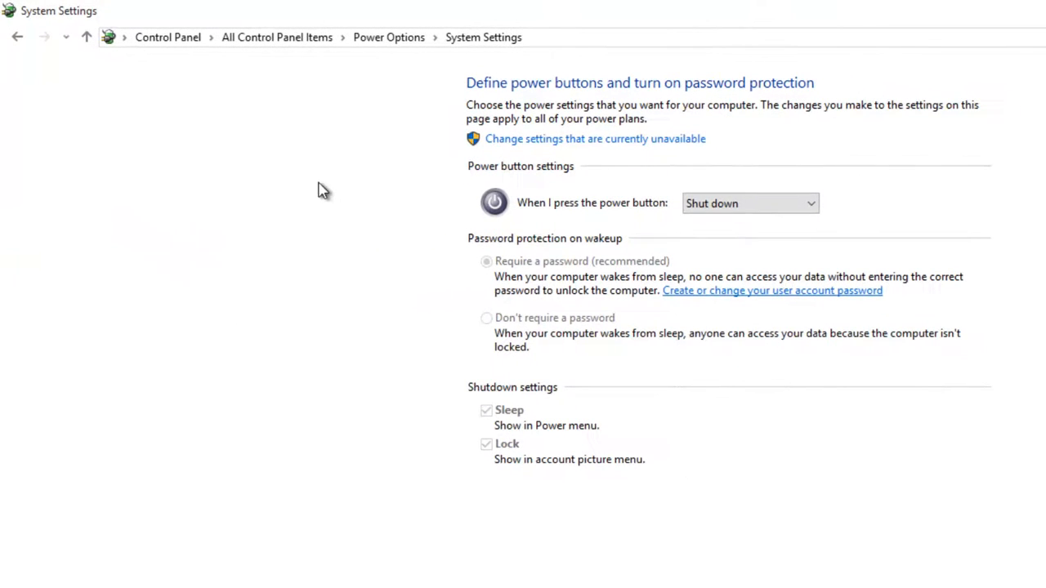
{"action": "mouse_move", "coordinate": [340, 199]}
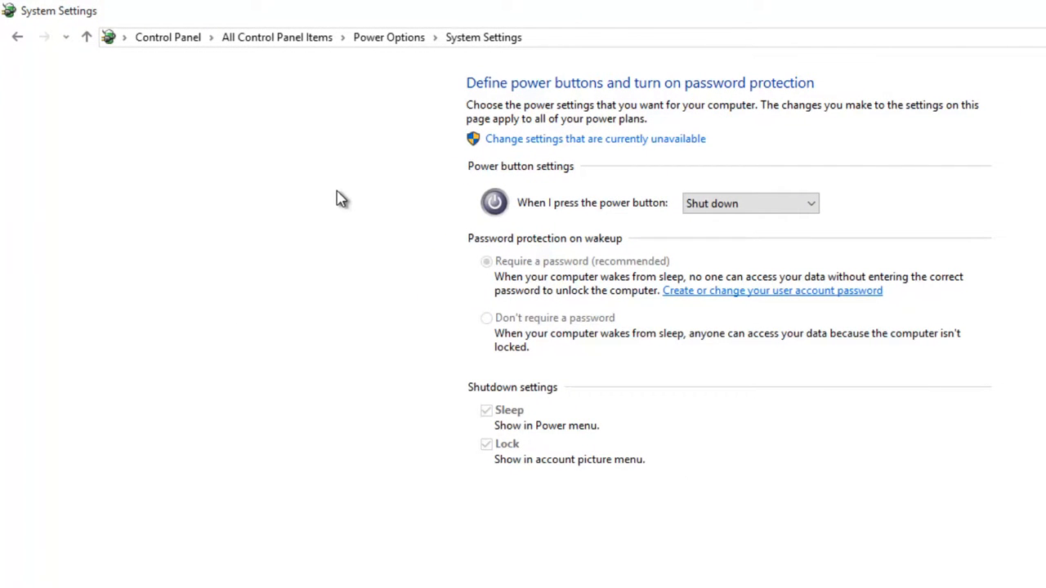
{"action": "mouse_move", "coordinate": [495, 447]}
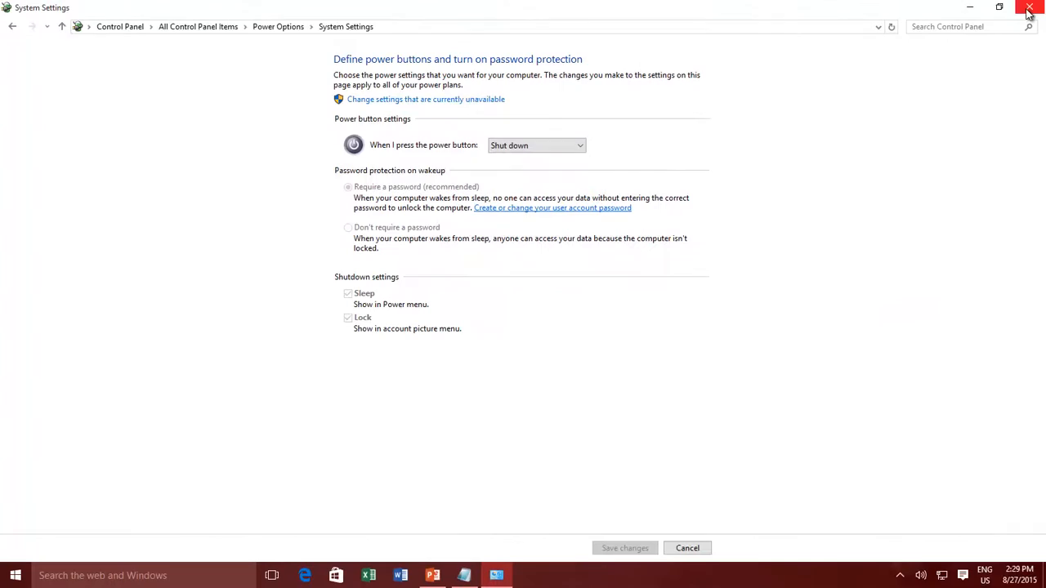
{"action": "mouse_move", "coordinate": [1030, 8]}
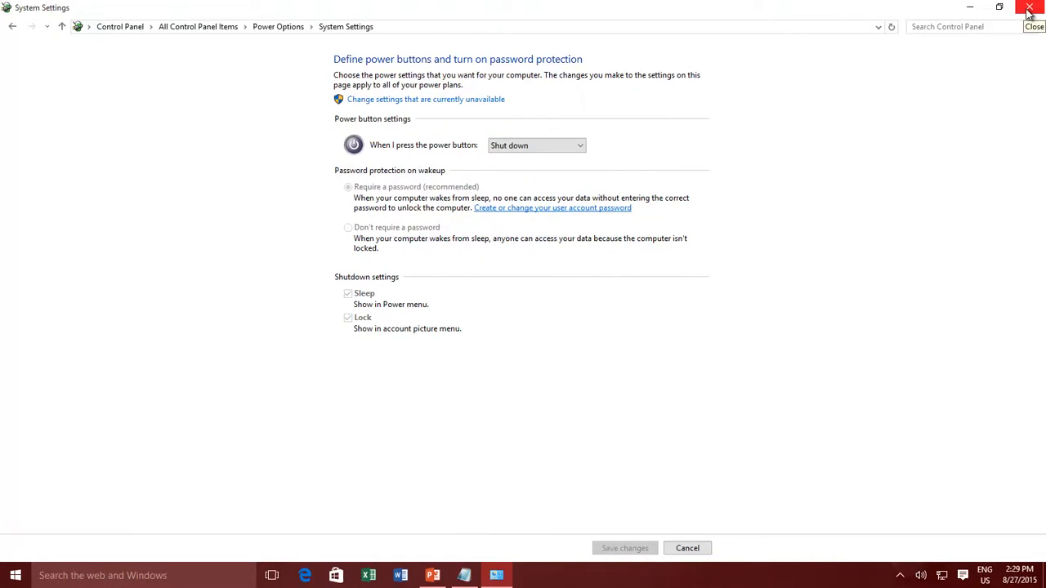
{"action": "left_click", "coordinate": [1030, 6]}
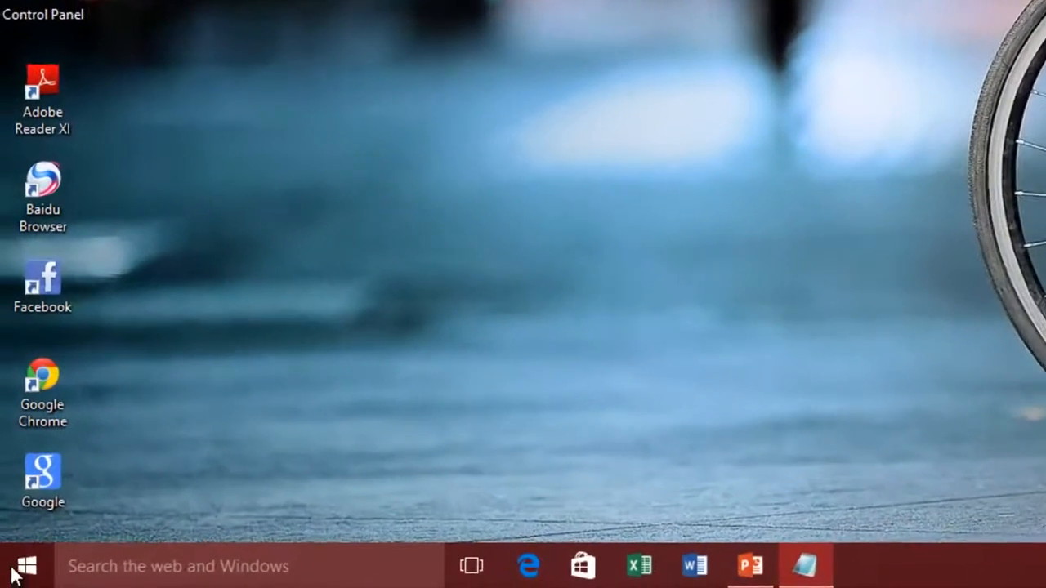
Run 'powercfg -h on' in an administrator Command Prompt to enable hibernation
{"action": "right_click", "coordinate": [29, 559]}
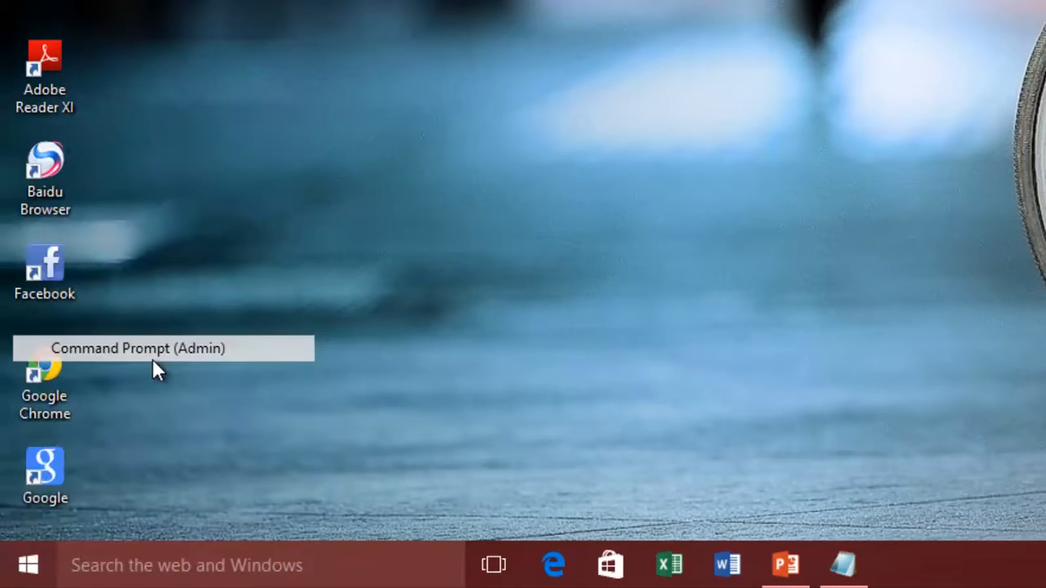
{"action": "left_click", "coordinate": [164, 348]}
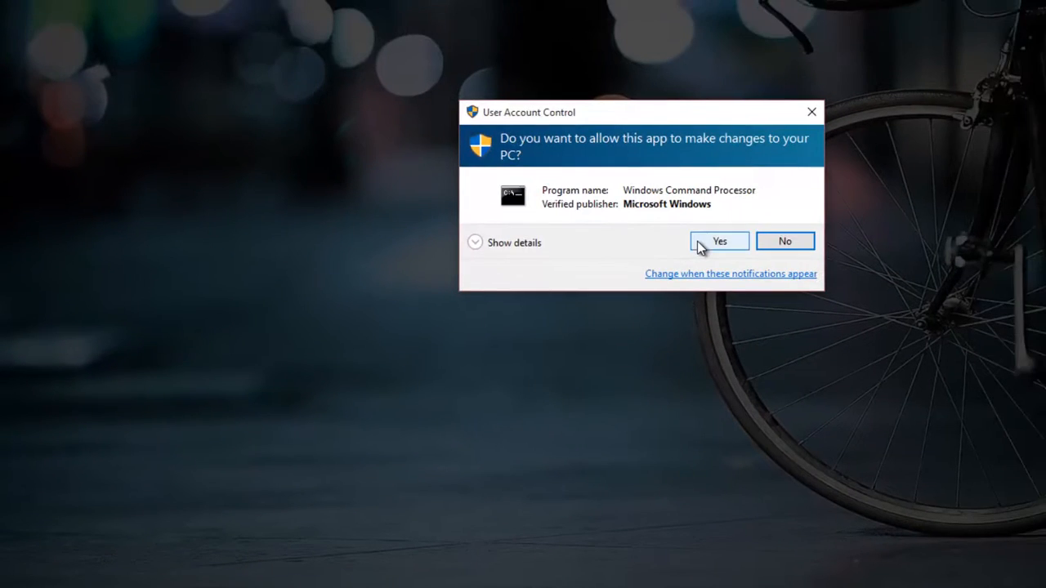
{"action": "left_click", "coordinate": [719, 240]}
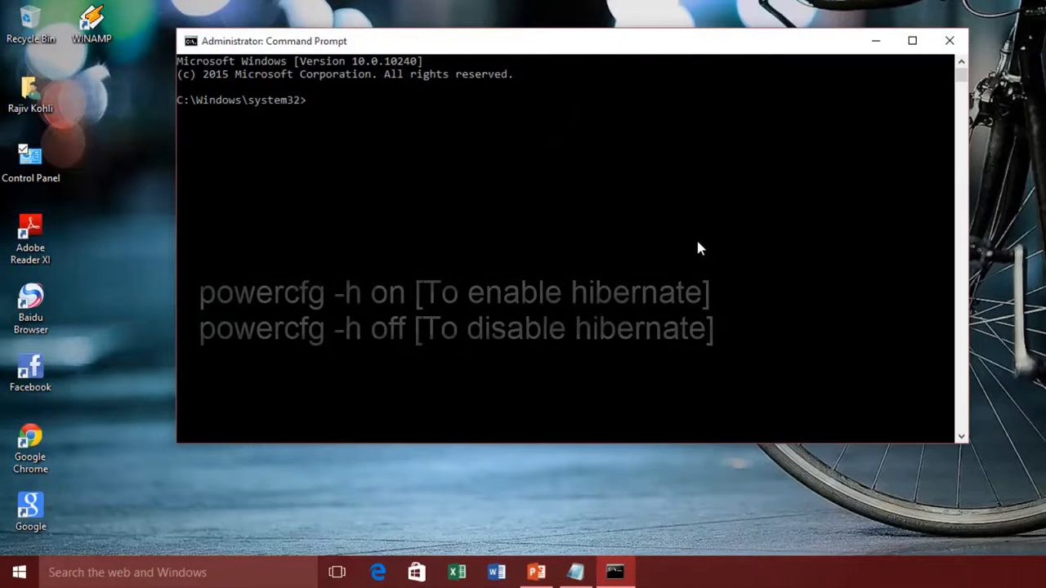
{"action": "type", "text": "powerc"}
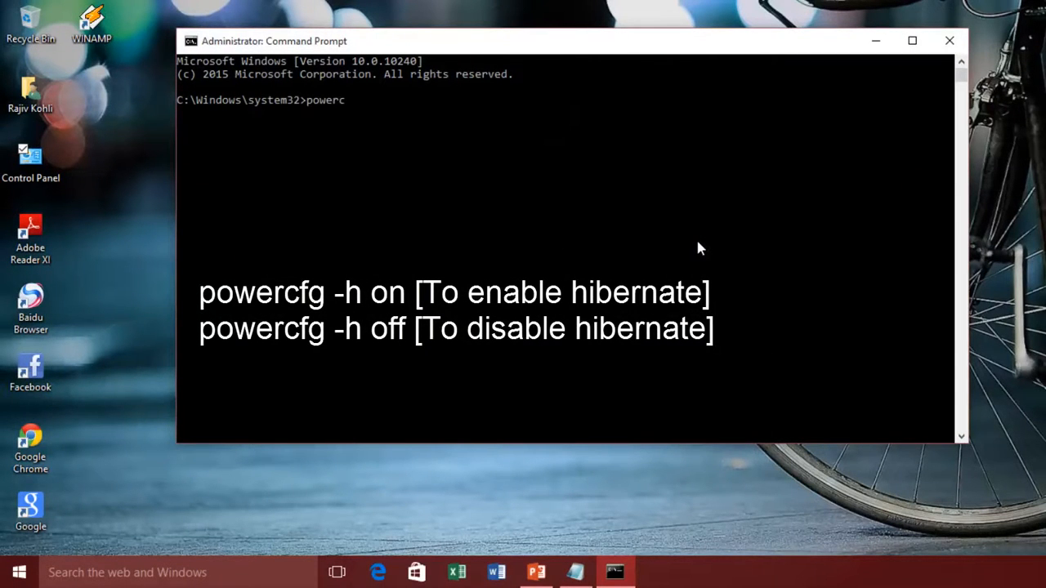
{"action": "type", "text": "fg -h on"}
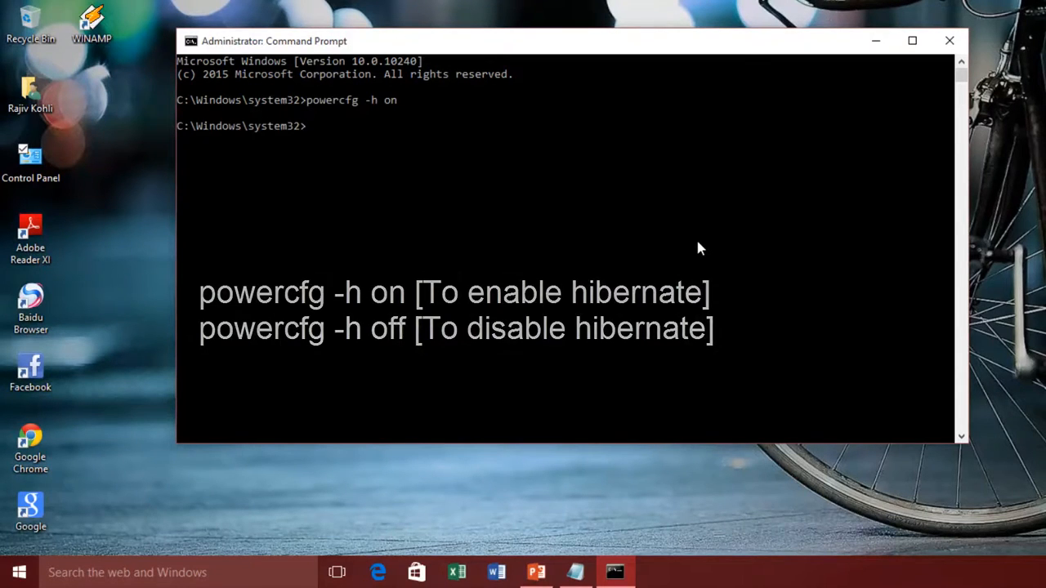
Exit the Command Prompt and return to the desktop
{"action": "type", "text": "e"}
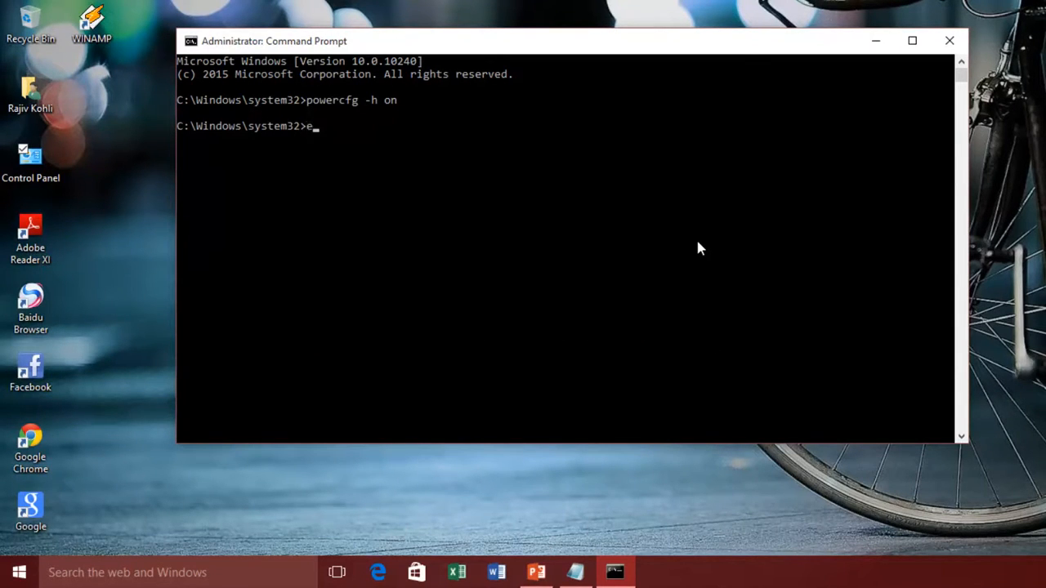
{"action": "type", "text": "xit"}
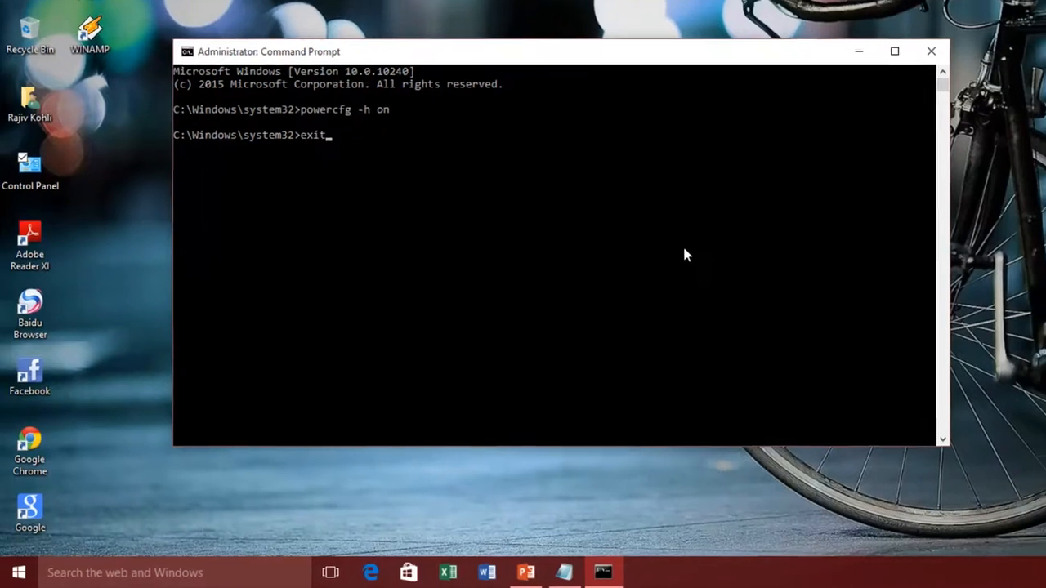
{"action": "key", "text": "Enter"}
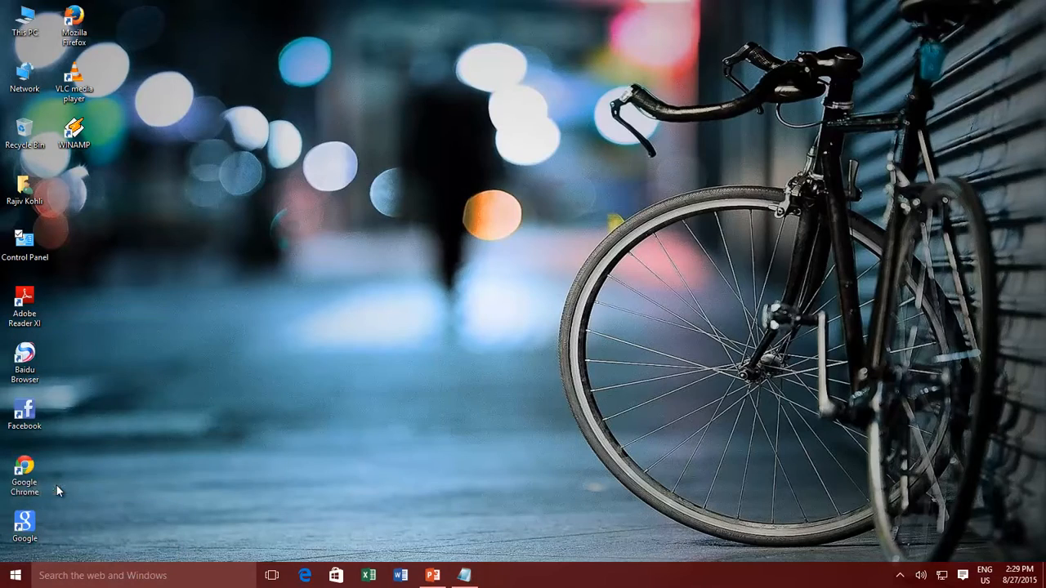
Reach the power button shutdown settings and unlock the administrator-only options
{"action": "double_click", "coordinate": [25, 242]}
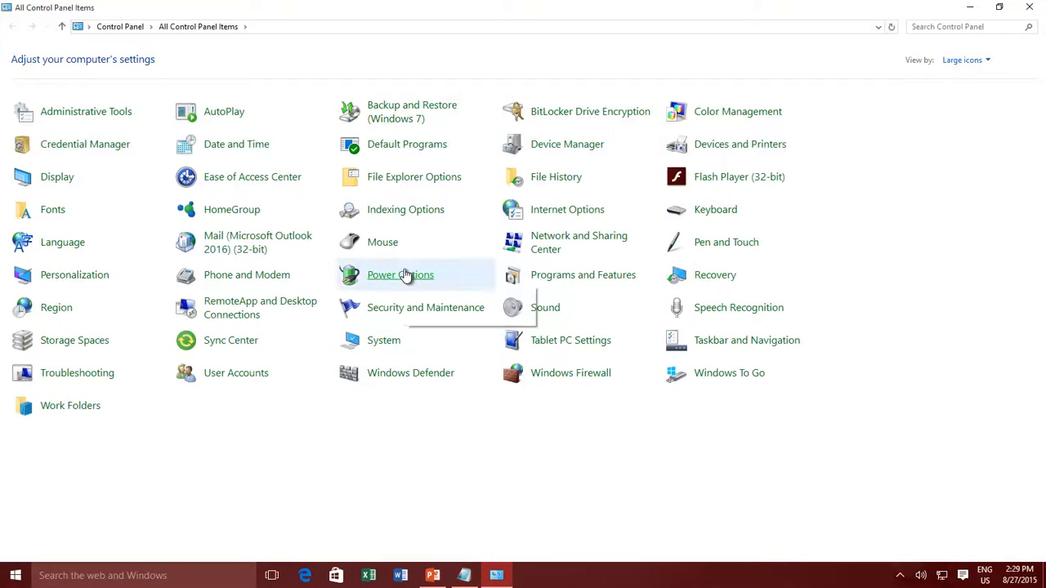
{"action": "left_click", "coordinate": [399, 275]}
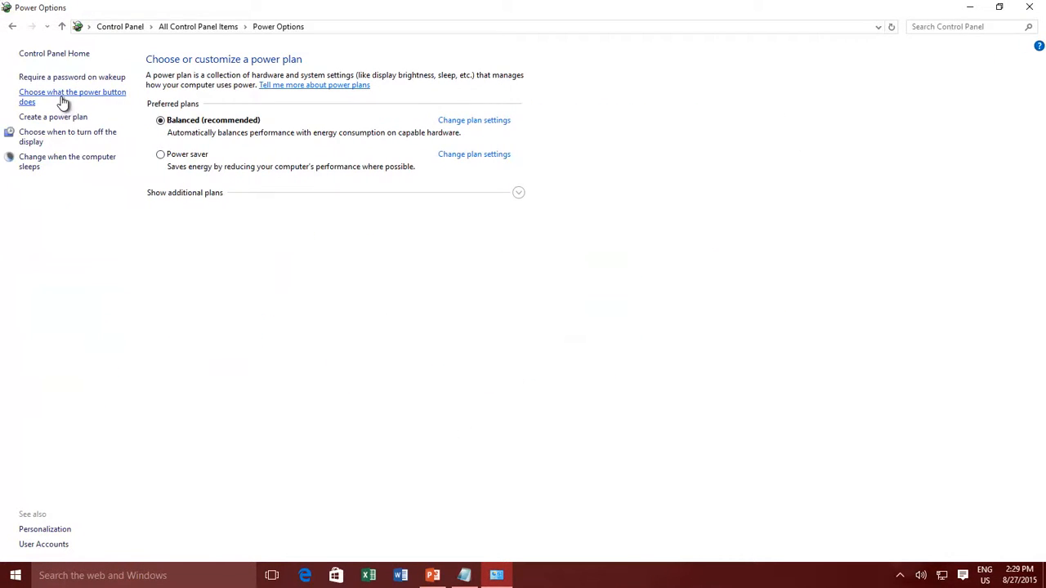
{"action": "left_click", "coordinate": [69, 96]}
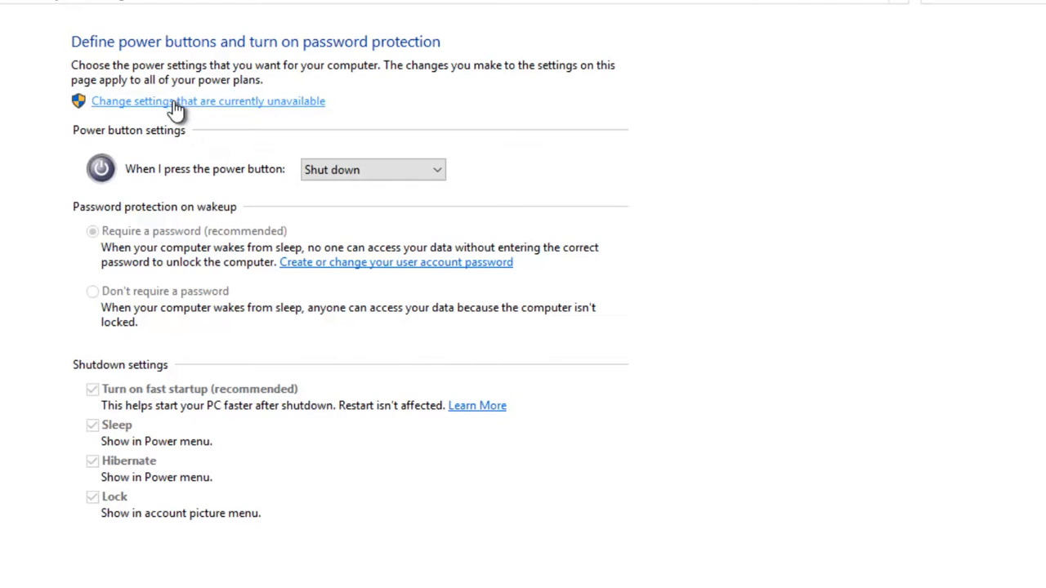
{"action": "left_click", "coordinate": [188, 101]}
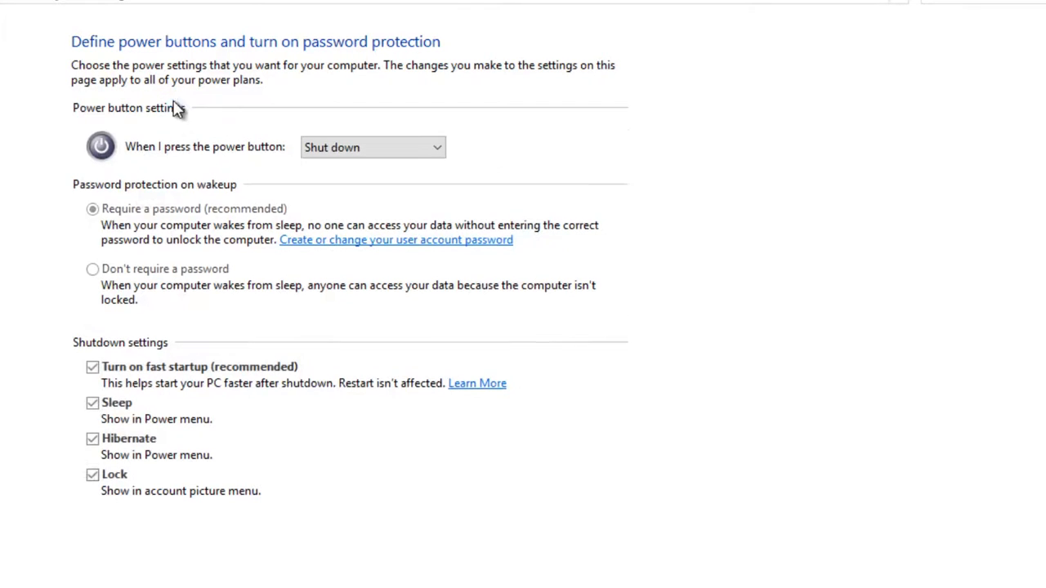
Tick the Hibernate shutdown option, save the change and close Control Panel
{"action": "left_click", "coordinate": [88, 438]}
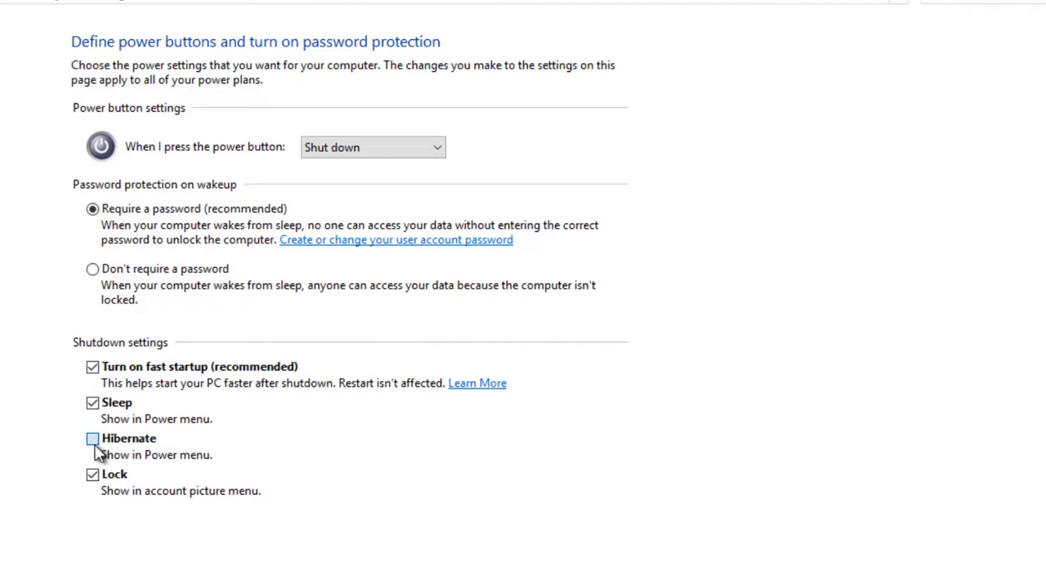
{"action": "left_click", "coordinate": [88, 438]}
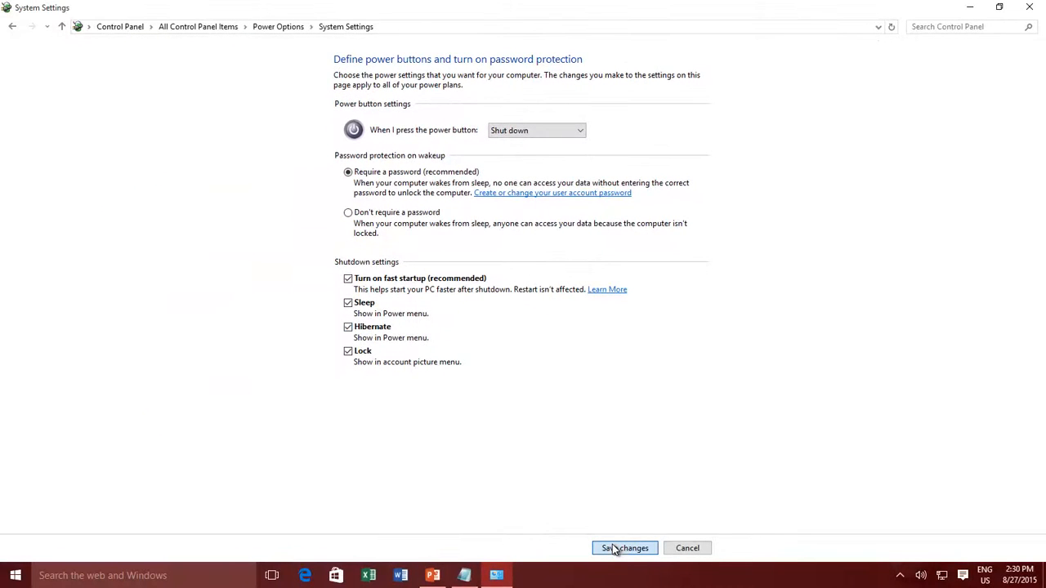
{"action": "left_click", "coordinate": [624, 548]}
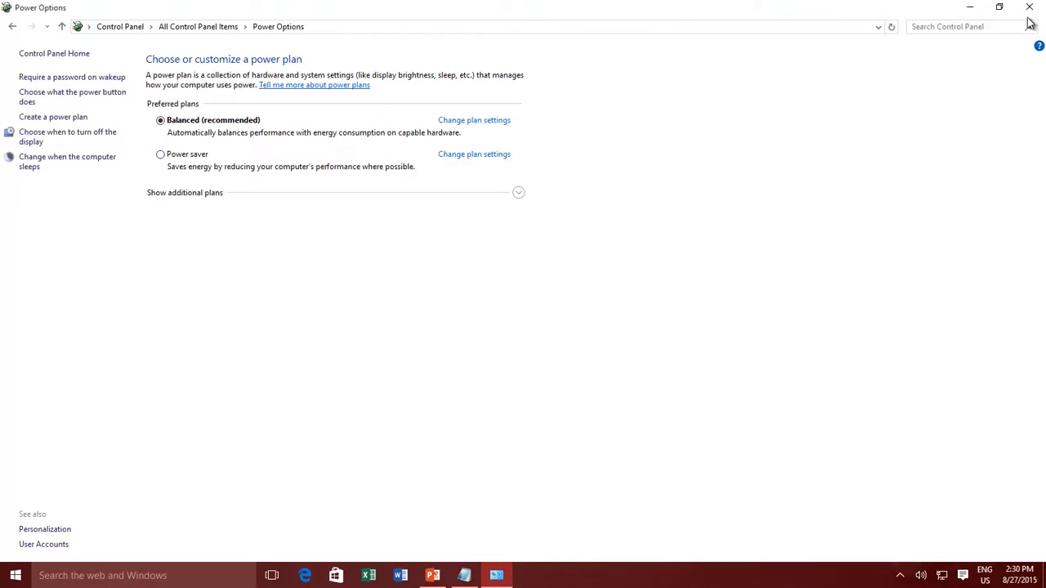
{"action": "left_click", "coordinate": [1026, 7]}
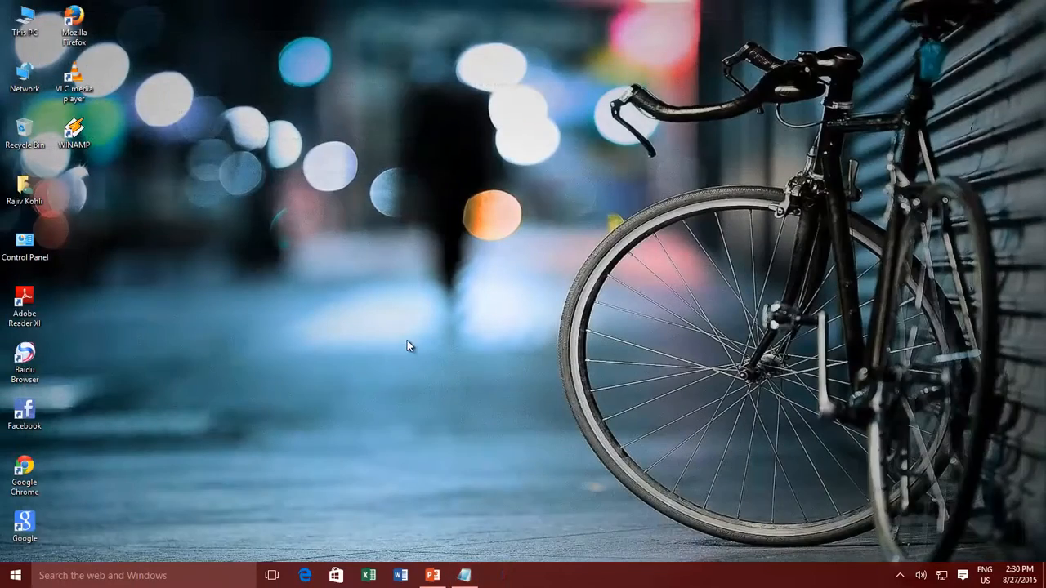
{"action": "mouse_move", "coordinate": [29, 546]}
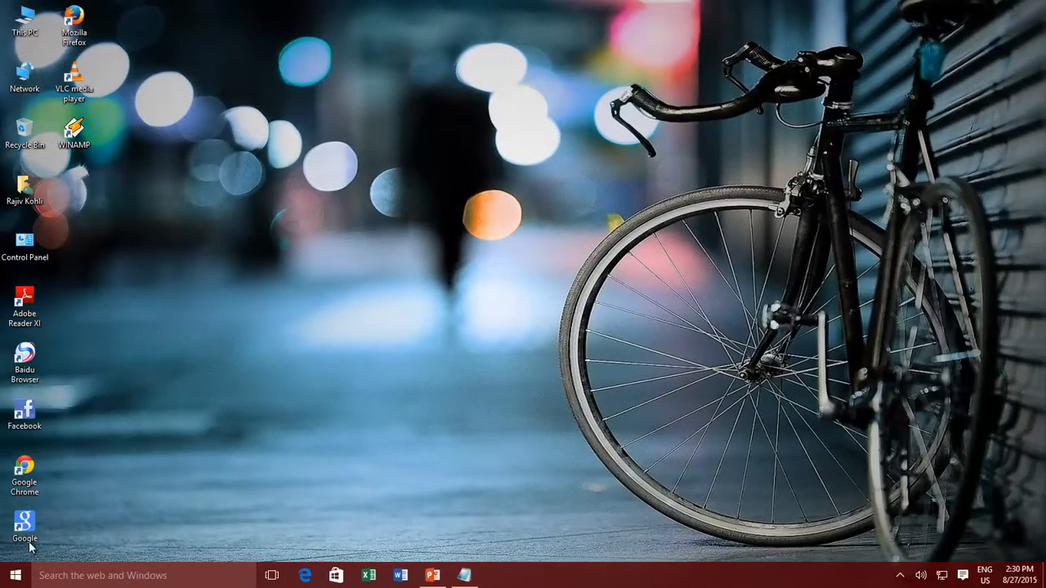
Show the Start menu power list now including Hibernate with Sleep, Shut down and Restart
{"action": "left_click", "coordinate": [12, 572]}
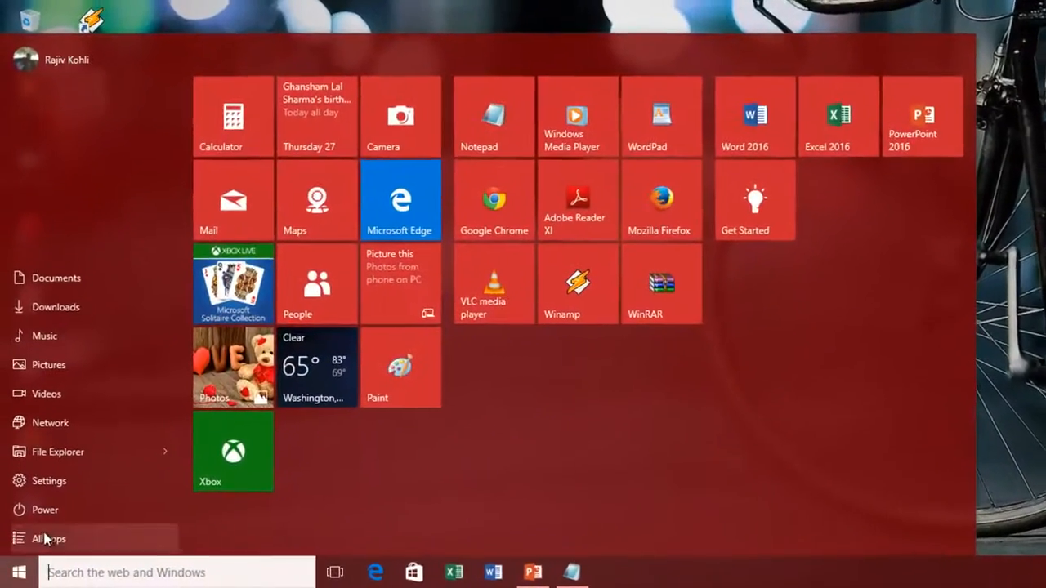
{"action": "left_click", "coordinate": [45, 510]}
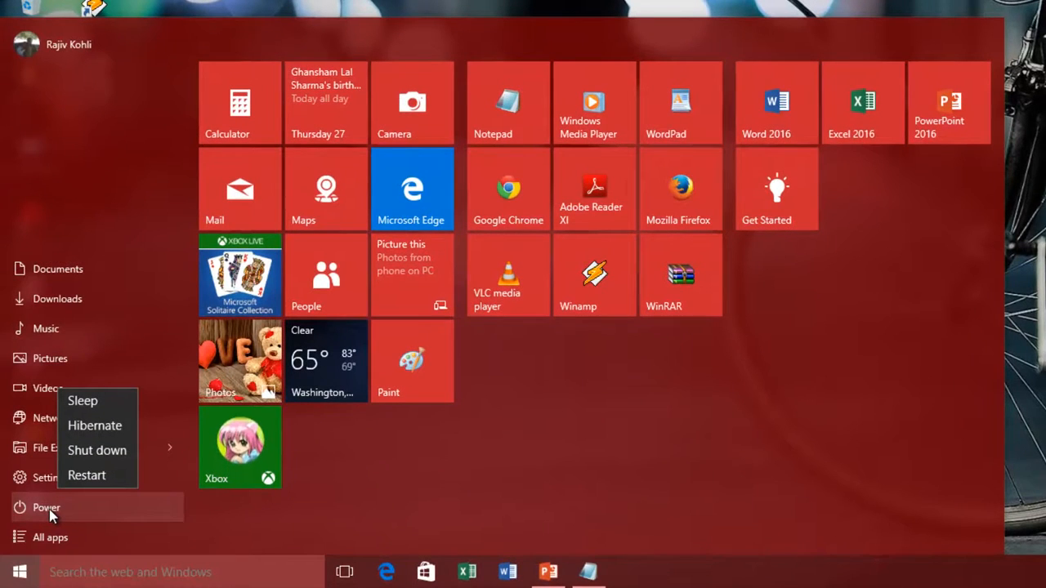
{"action": "mouse_move", "coordinate": [117, 428]}
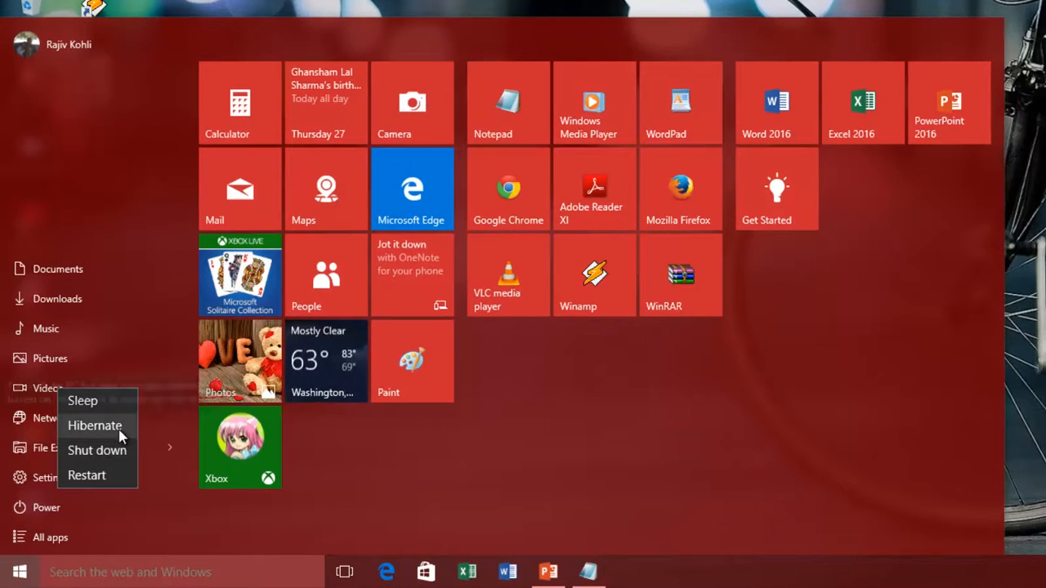